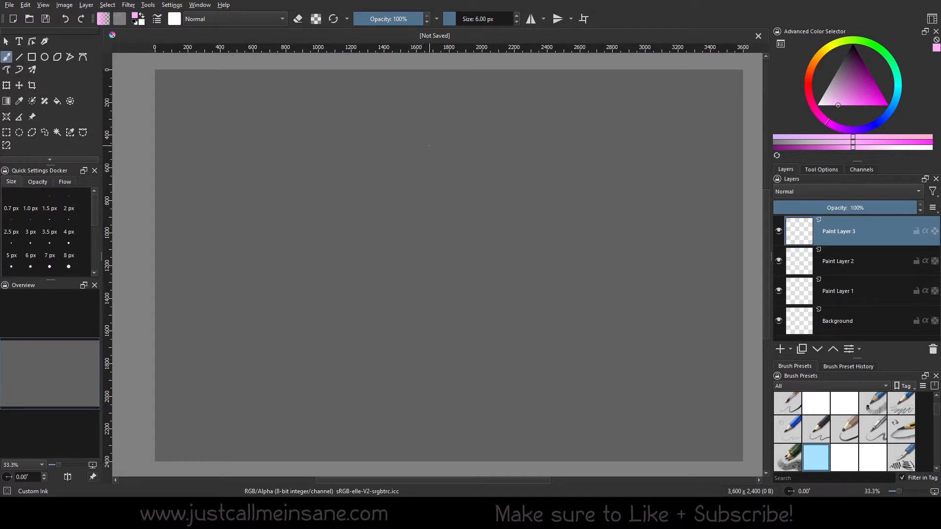
- Bring up the pop-up palette, dismiss it to paint the test strokes, then show it again
right_click(426, 150)
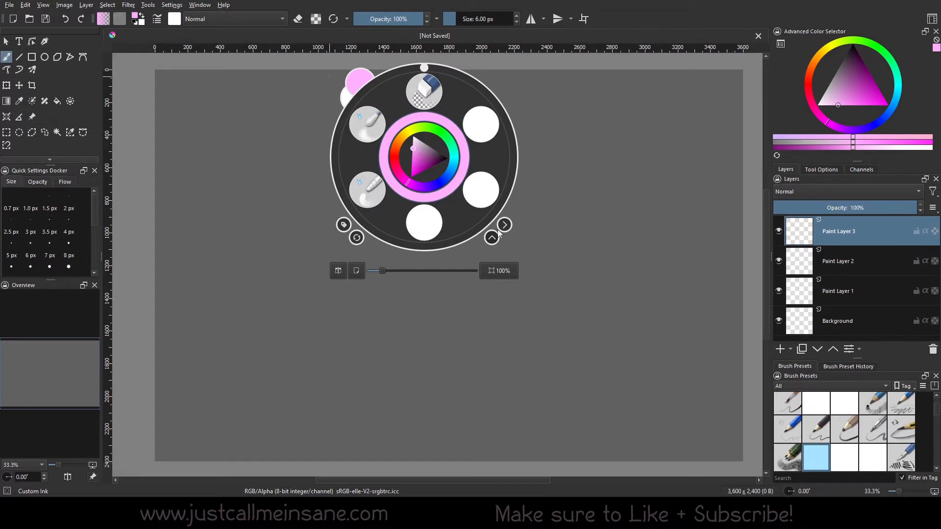
left_click(438, 156)
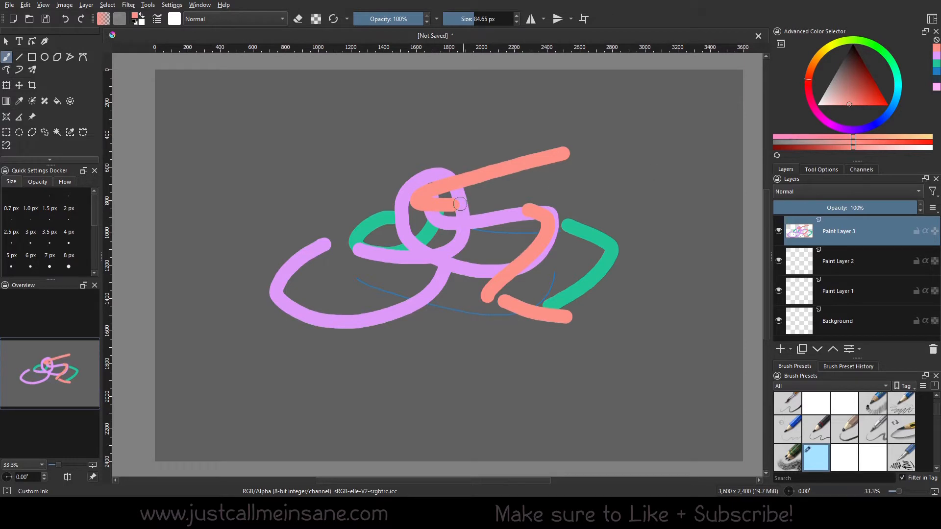
right_click(459, 203)
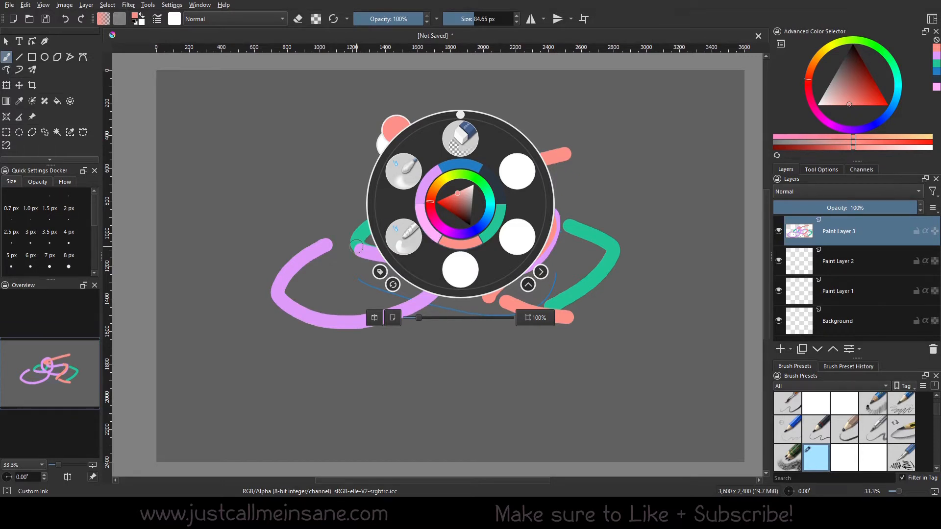
mouse_move(282, 241)
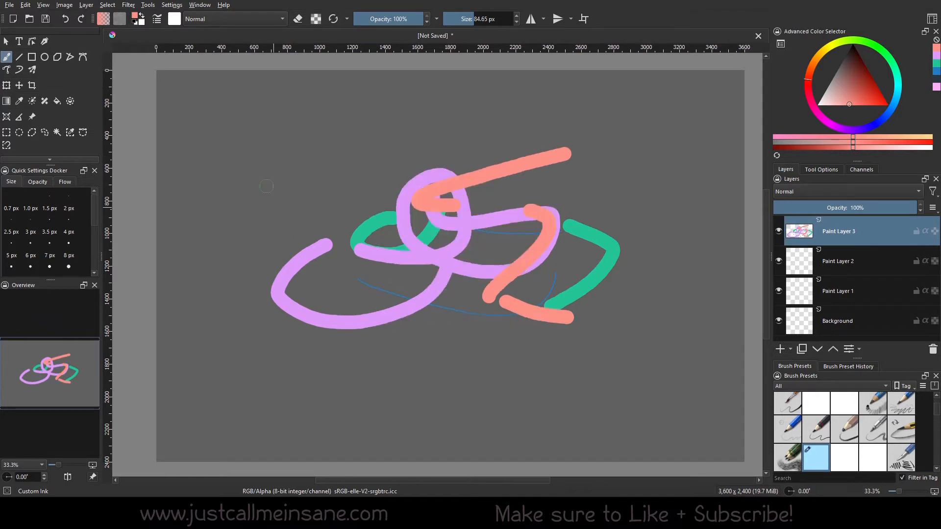
- Hide the Show Color History Ring and Show Rotation Ring options for the pop-up palette and confirm
left_click(171, 5)
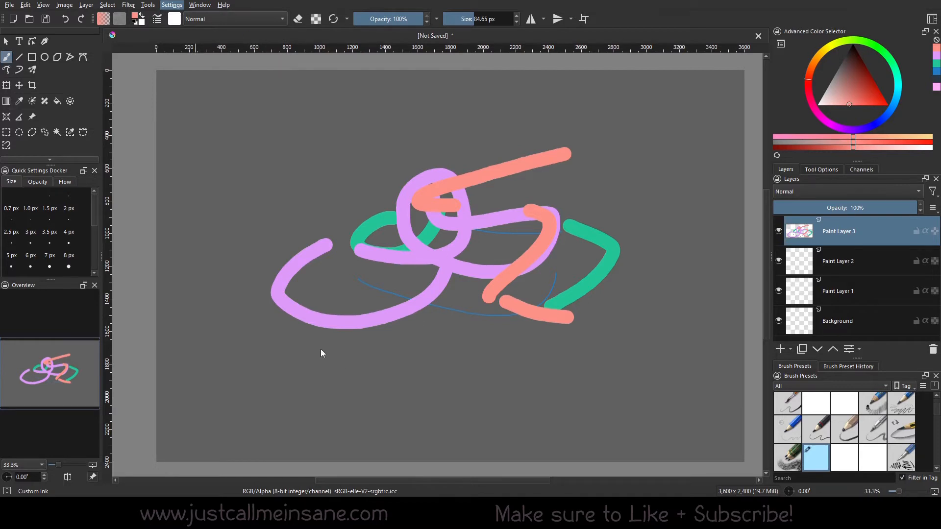
left_click(171, 5)
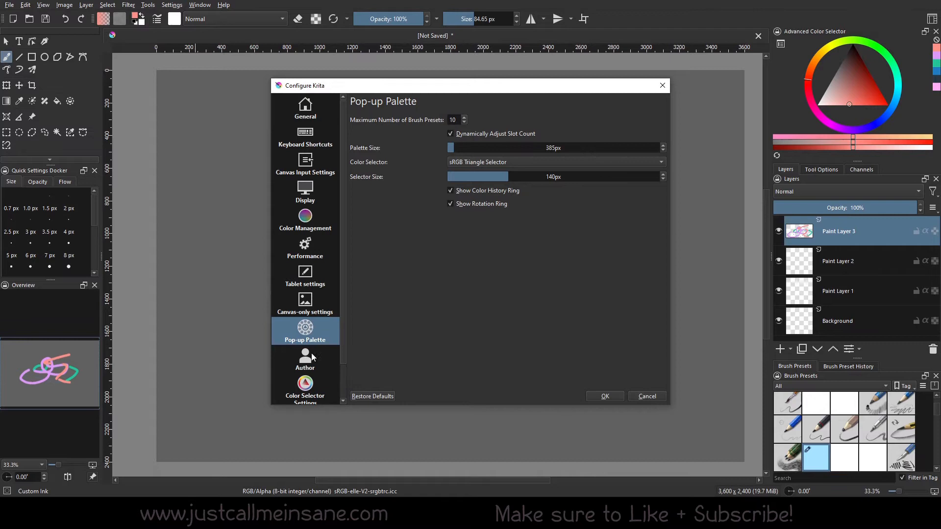
mouse_move(573, 88)
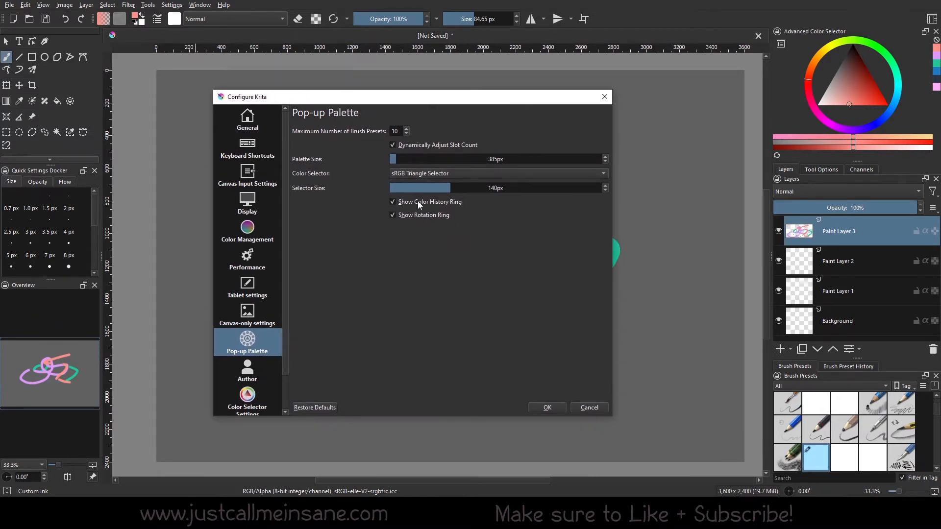
left_click(393, 202)
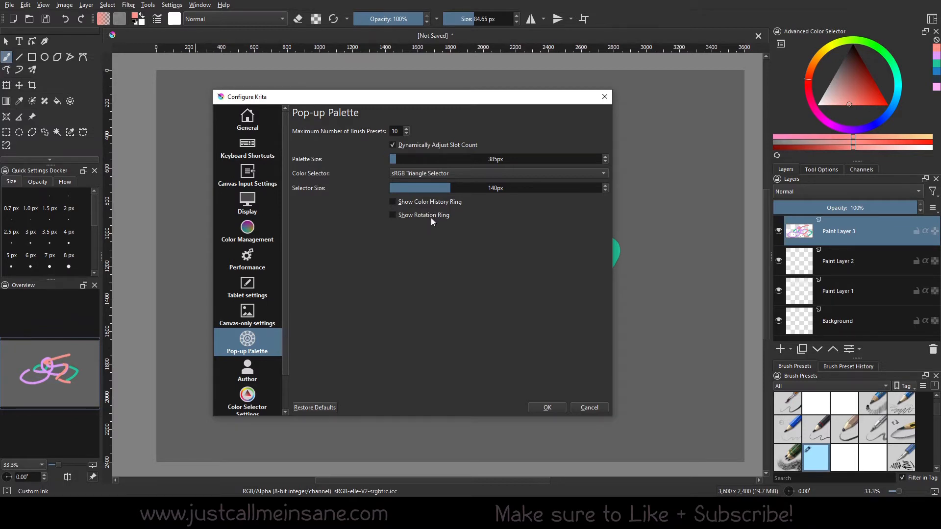
mouse_move(546, 405)
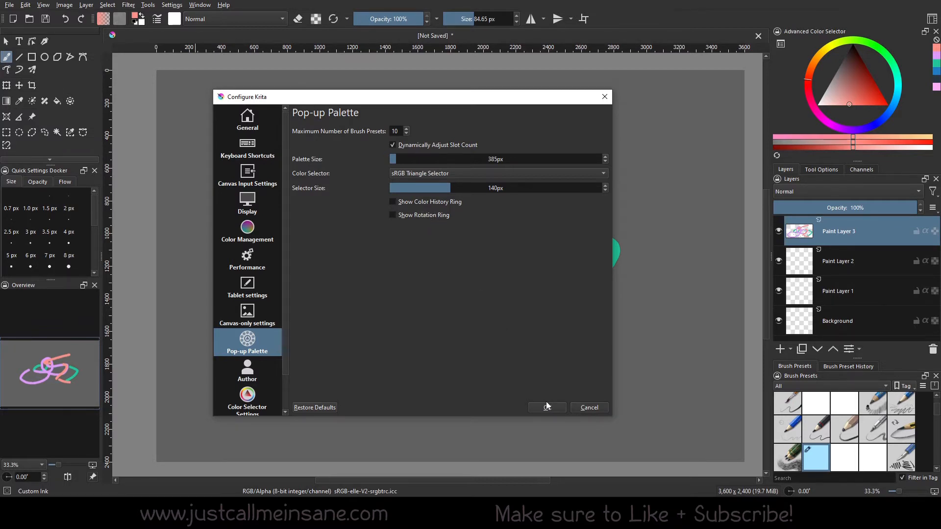
left_click(545, 408)
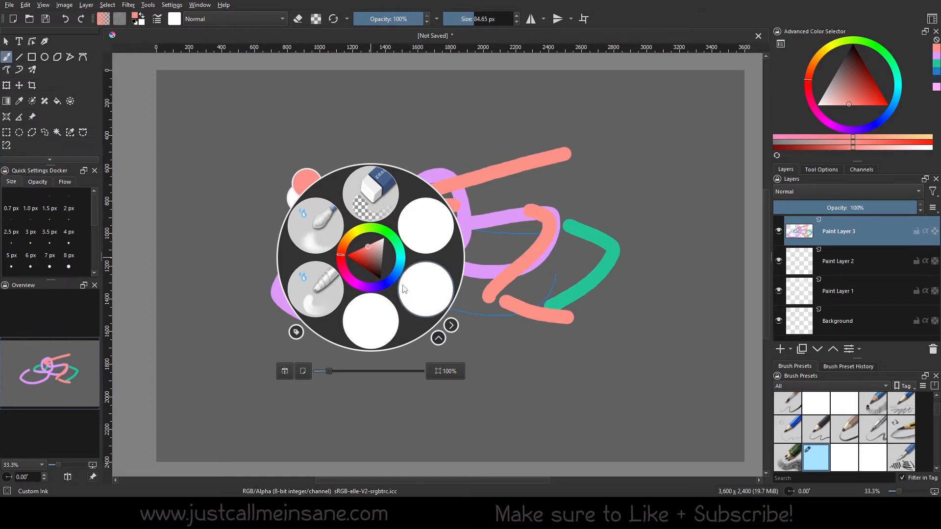
- Choose magenta in the palette's triangle selector and toggle the quick brush settings panel on and off
left_click(363, 267)
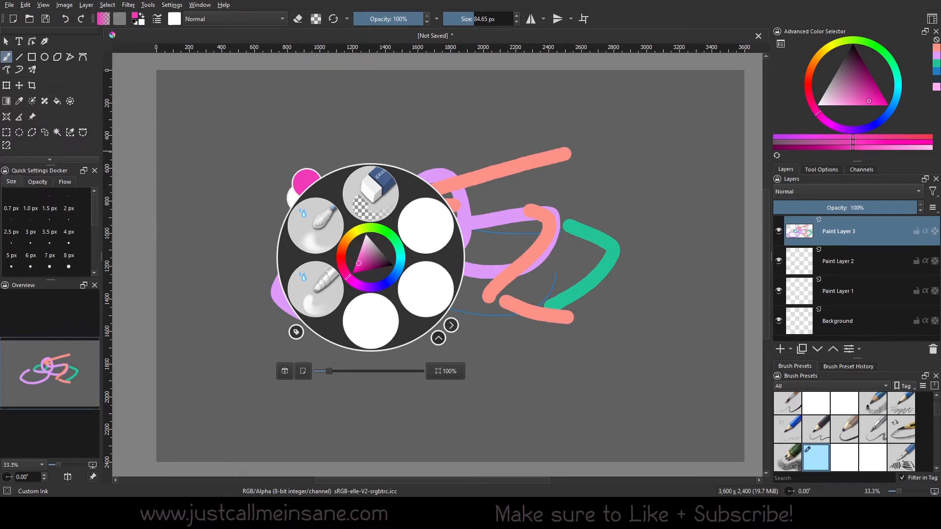
mouse_move(472, 257)
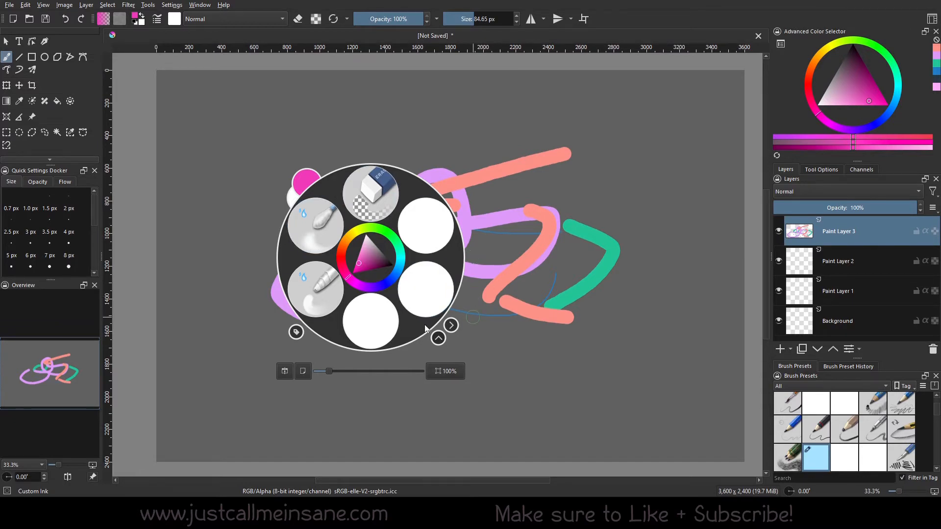
left_click(451, 325)
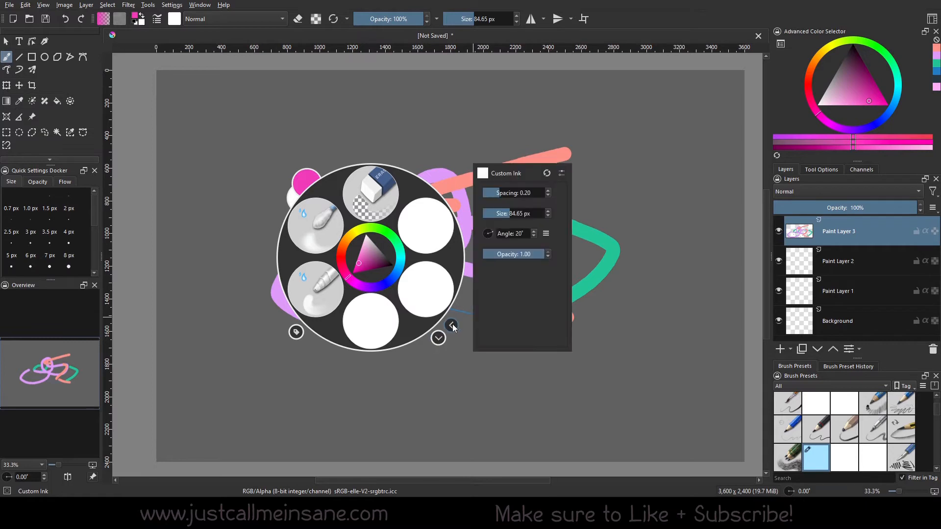
left_click(452, 326)
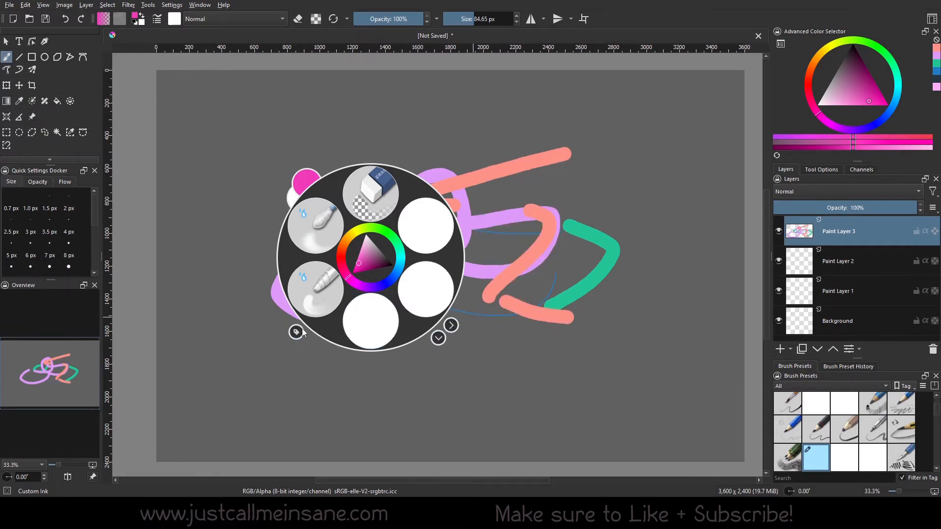
left_click(296, 332)
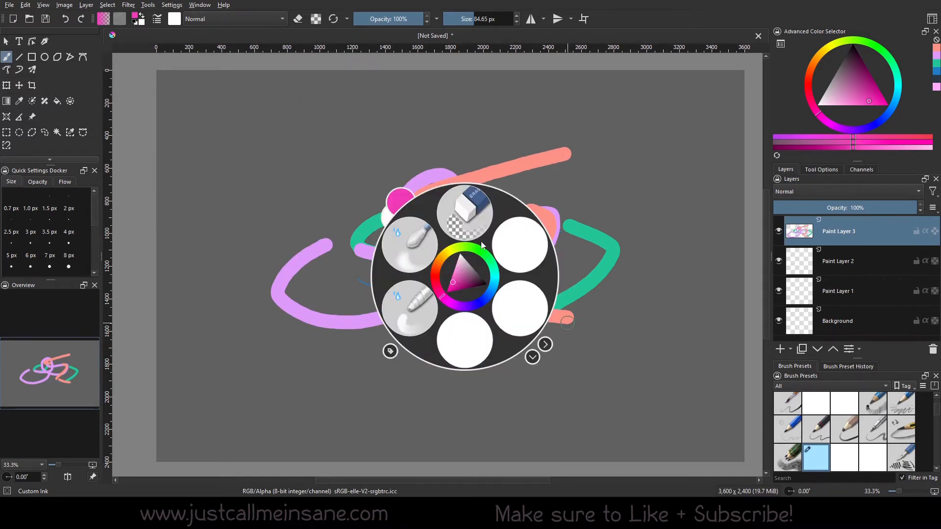
mouse_move(411, 288)
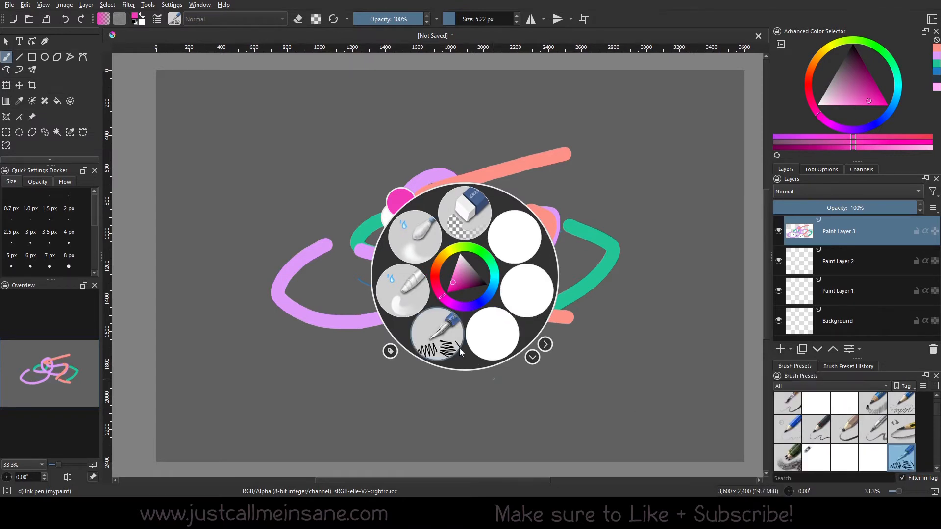
mouse_move(405, 288)
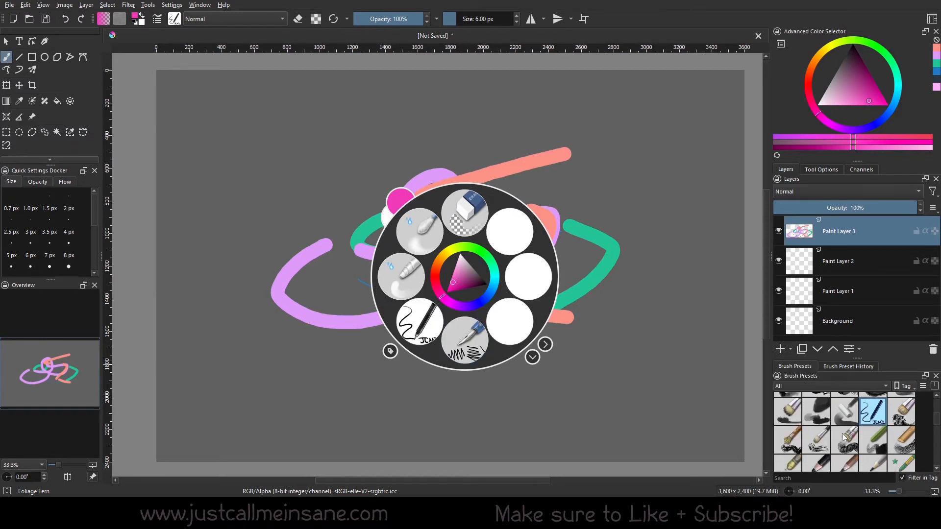
right_click(872, 410)
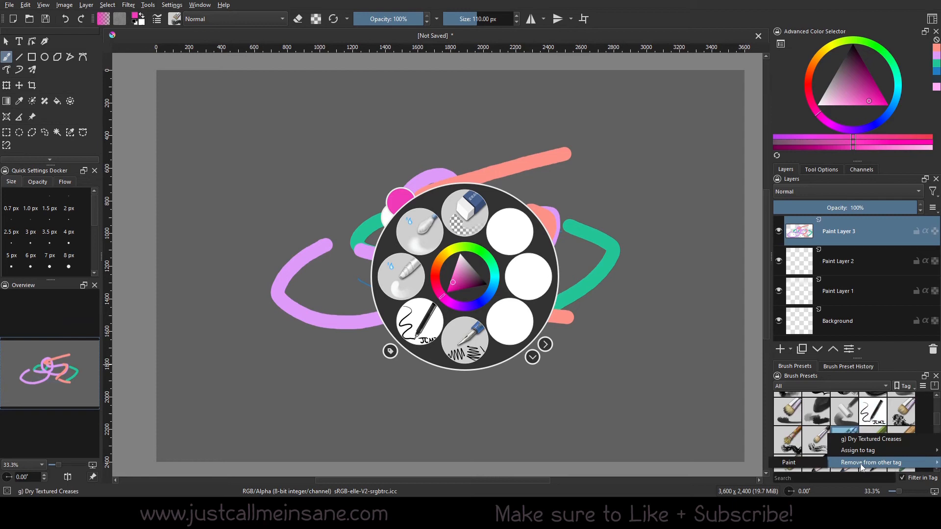
left_click(859, 449)
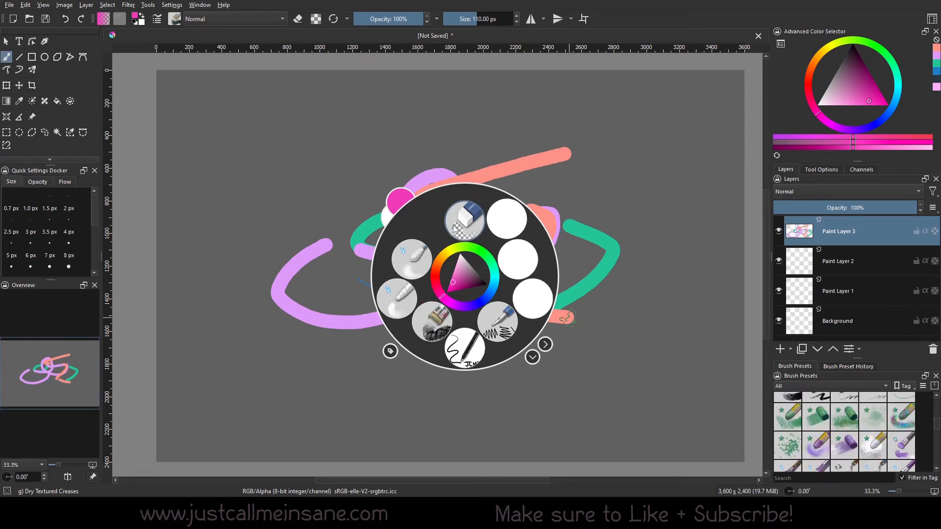
mouse_move(464, 222)
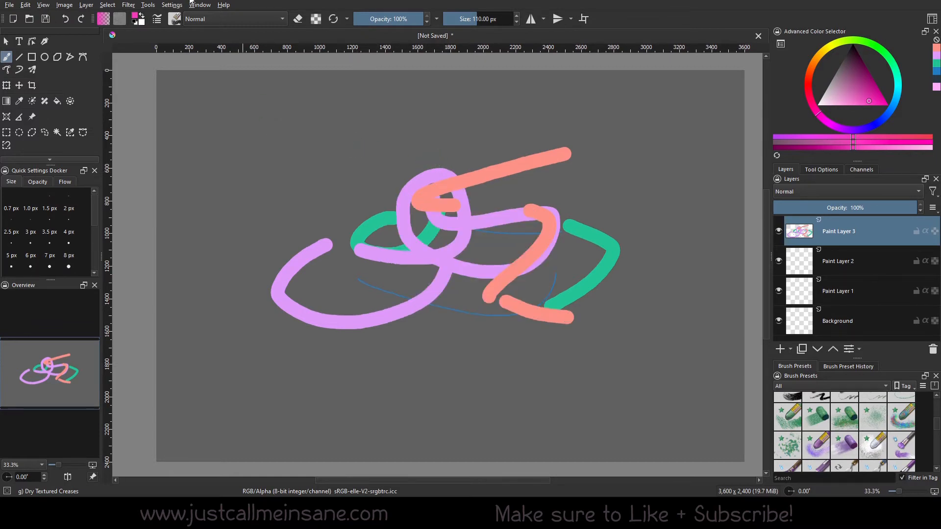
left_click(171, 4)
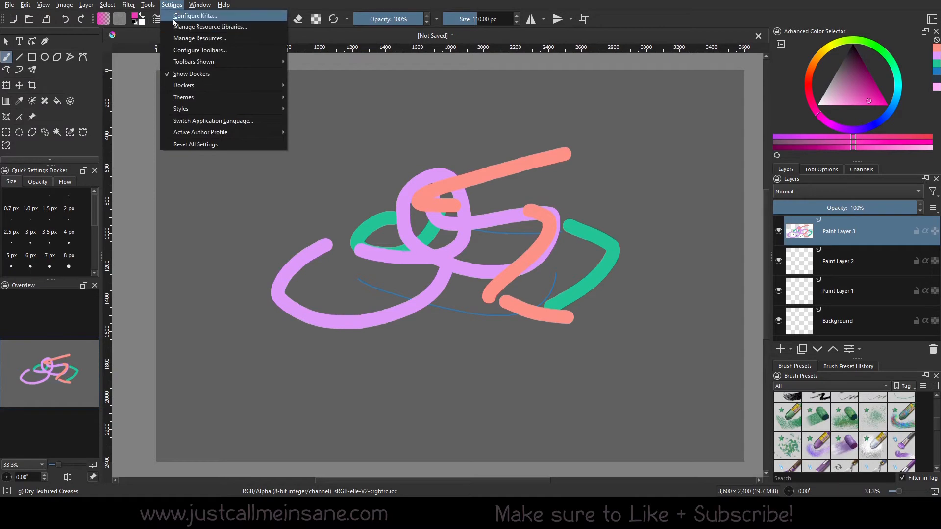
- Untick Dynamically Adjust Slot Count on the Pop-up Palette preferences page
left_click(412, 267)
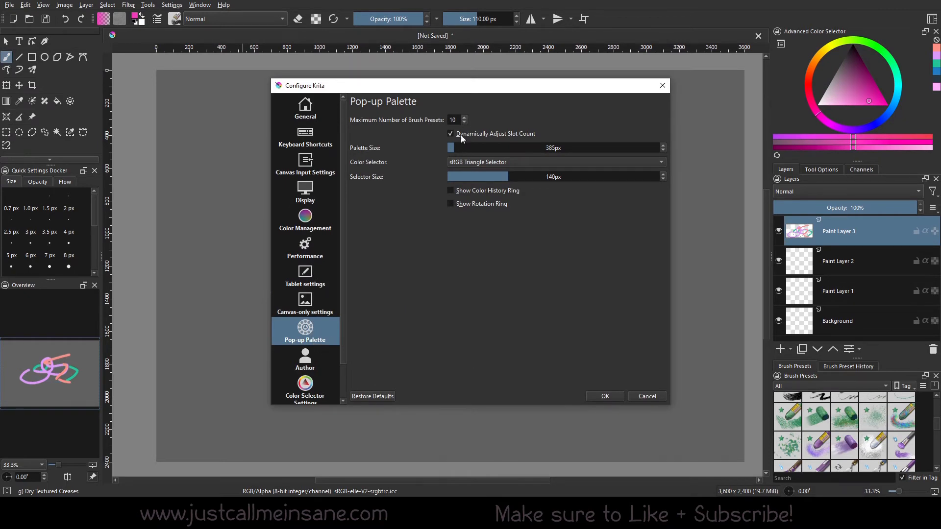
left_click(450, 133)
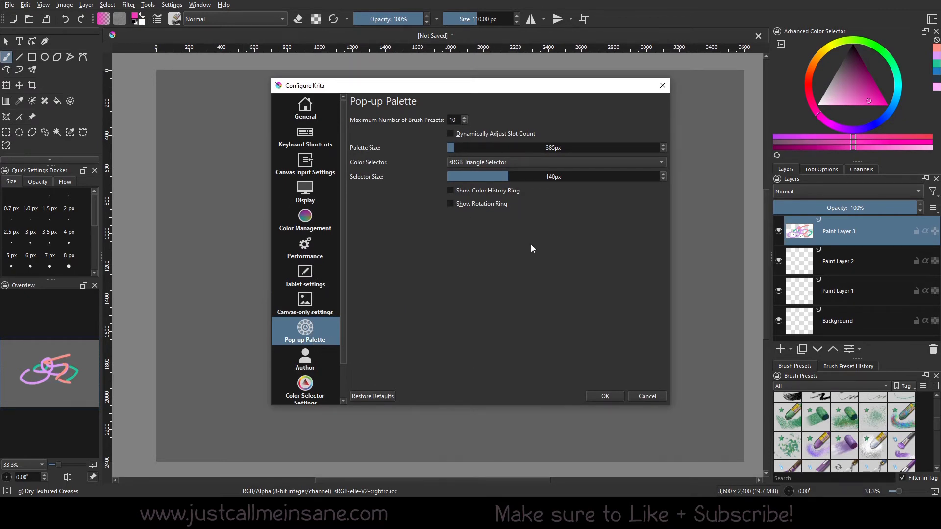
mouse_move(705, 32)
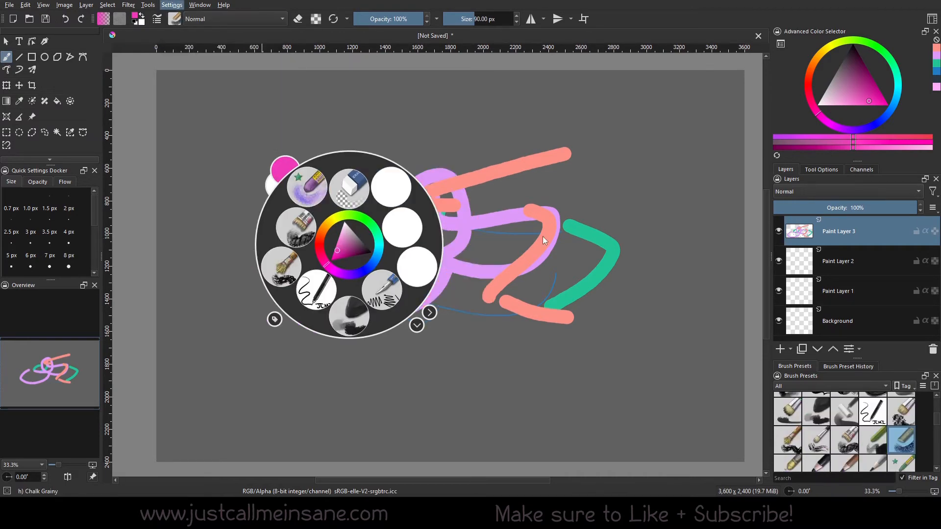
- Filter Brush Presets to the Custom tag and remove Charcoal Rock Soft from it
left_click(171, 5)
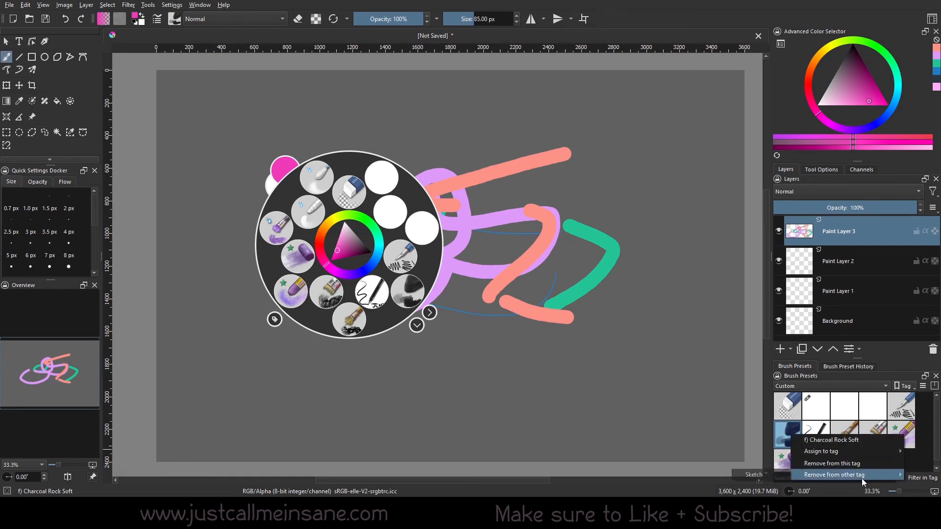
left_click(844, 474)
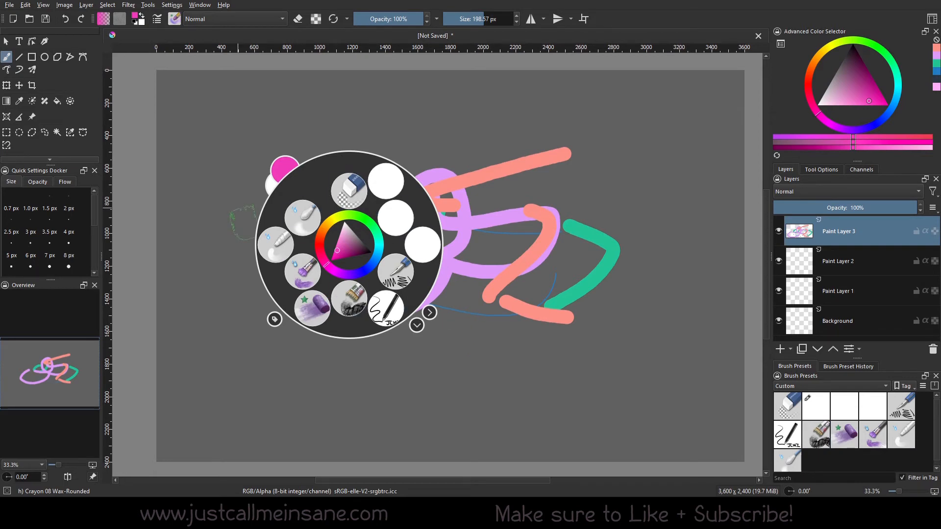
left_click(172, 4)
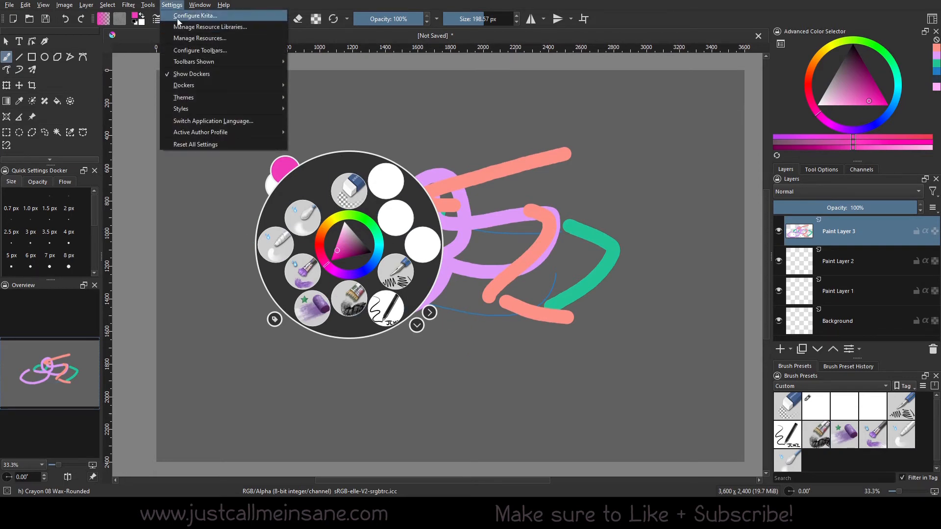
- Set Maximum Number of Brush Presets to 20 with Dynamically Adjust Slot Count off, and apply
left_click(171, 5)
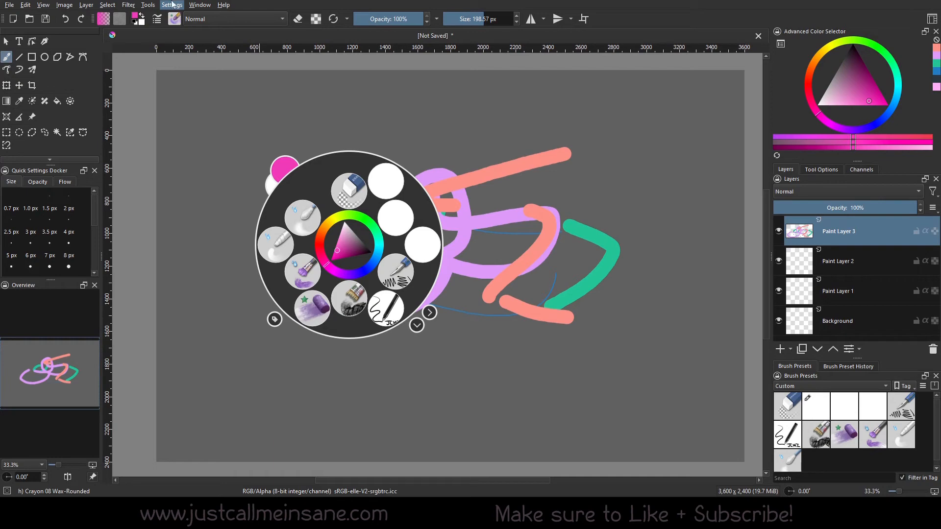
left_click(172, 5)
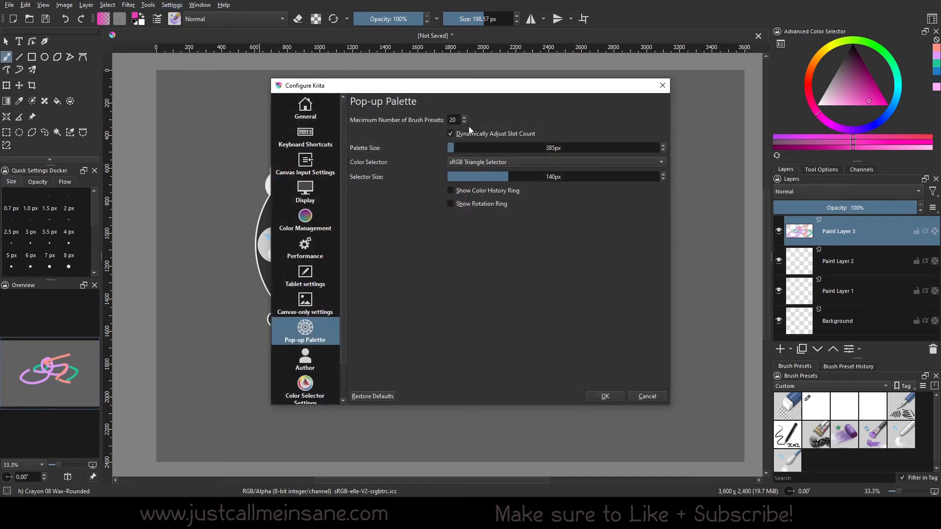
left_click(451, 133)
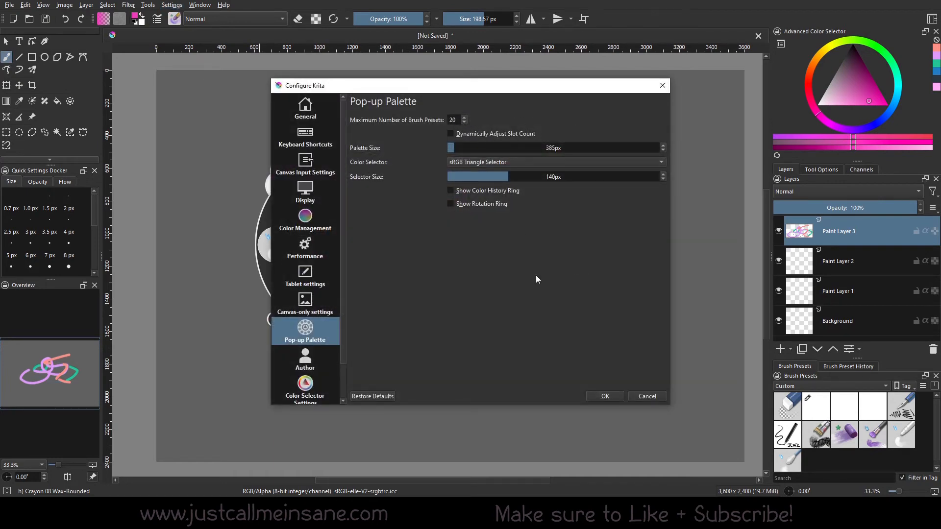
left_click(605, 396)
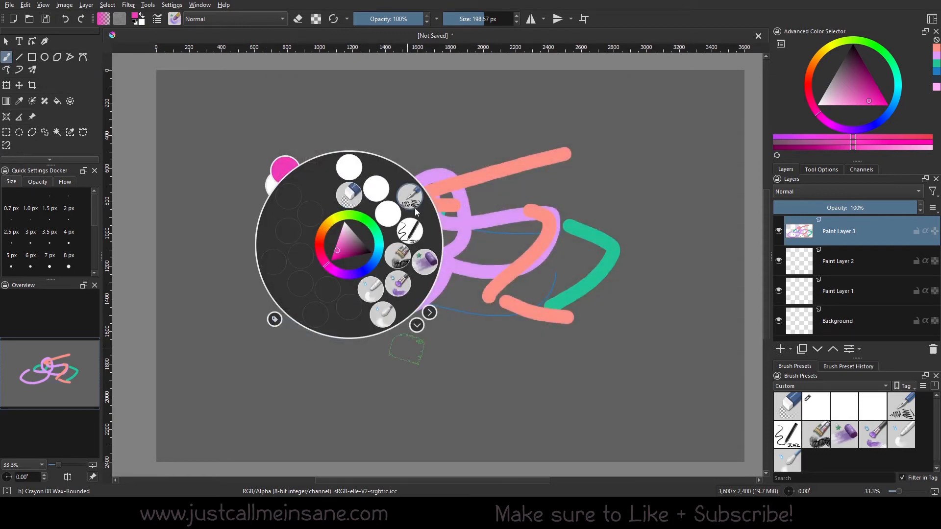
mouse_move(408, 204)
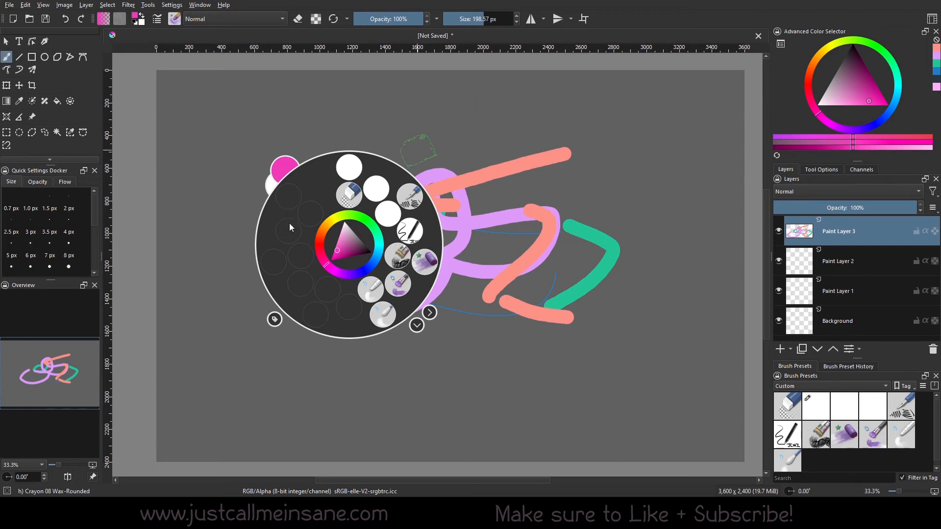
mouse_move(344, 304)
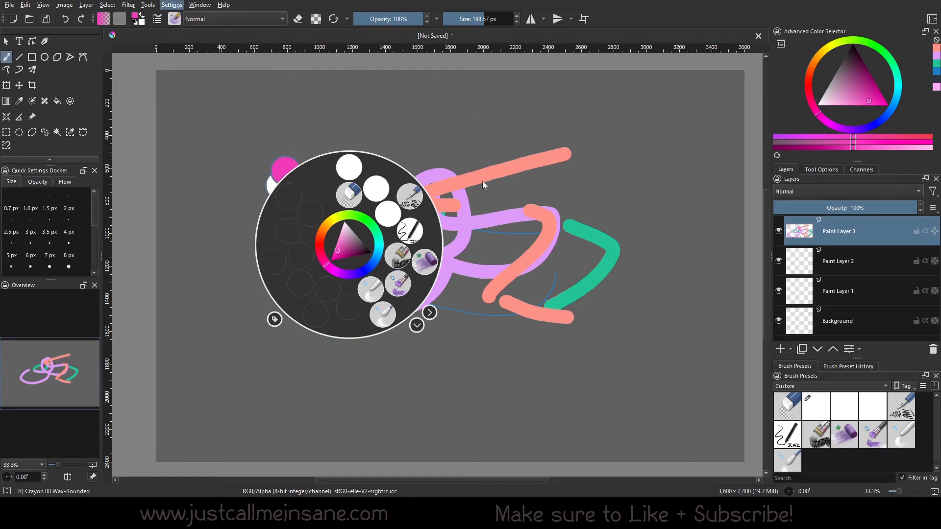
mouse_move(227, 78)
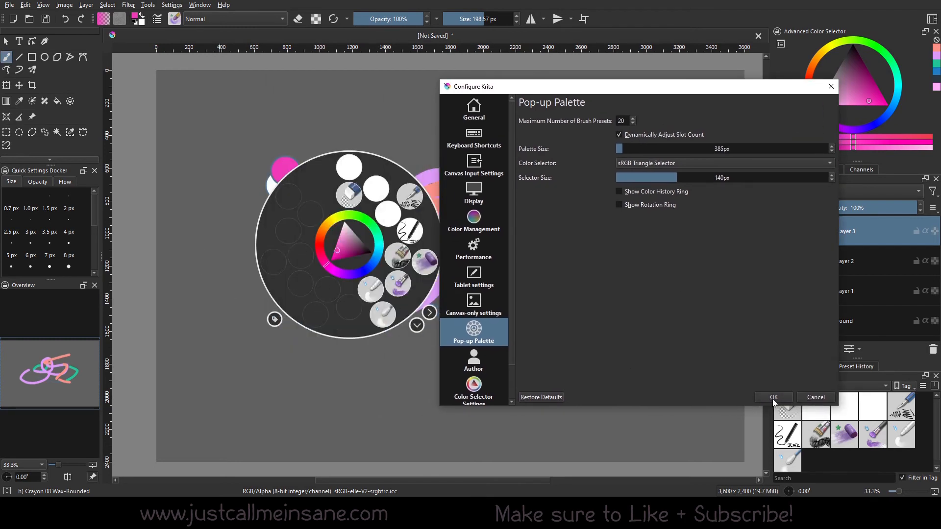
- Apply Dynamically Adjust Slot Count with the 20-preset maximum kept
left_click(772, 398)
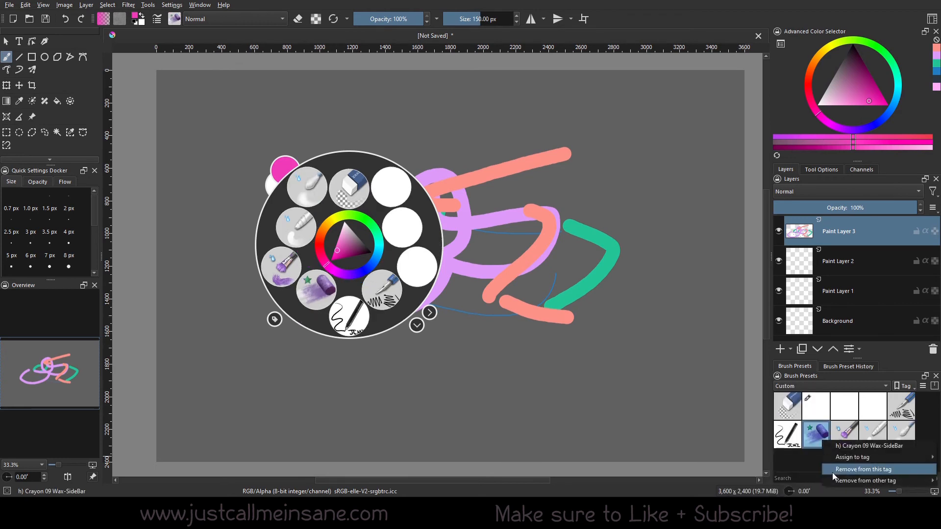
- Remove Crayon 09 Wax-SideBar and Wet Bristles from the Custom tag, then select Ink pen (mypaint)
left_click(863, 469)
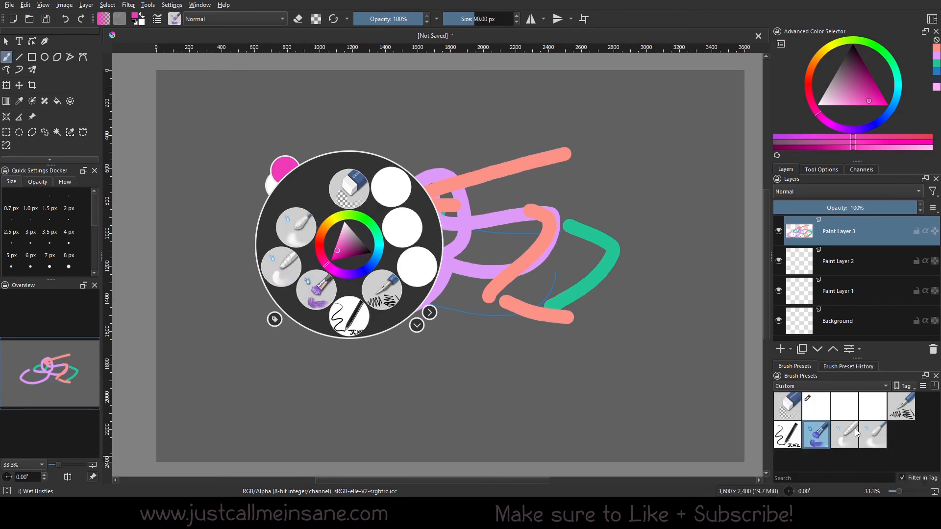
right_click(788, 433)
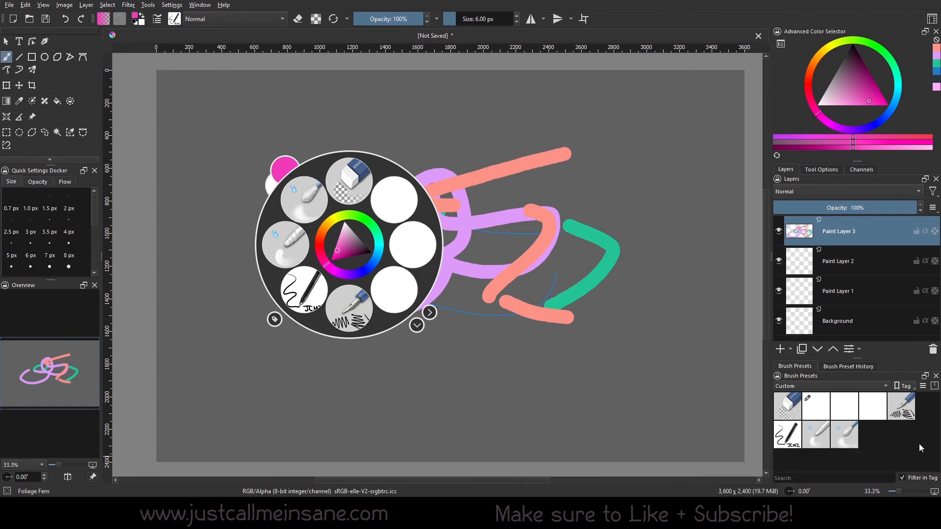
left_click(900, 406)
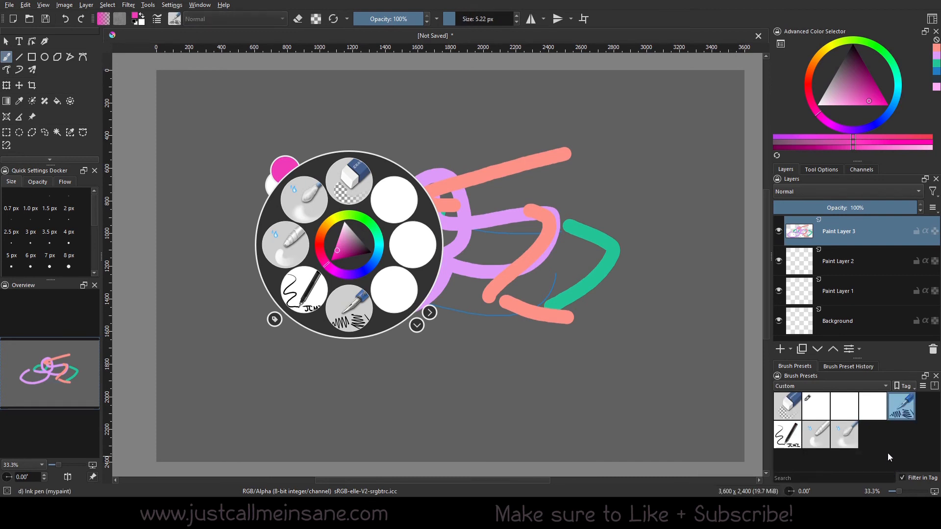